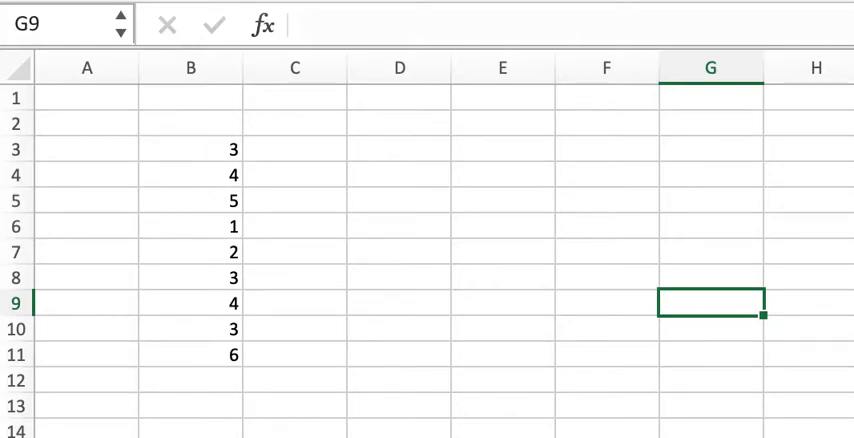
mouse_move(432, 320)
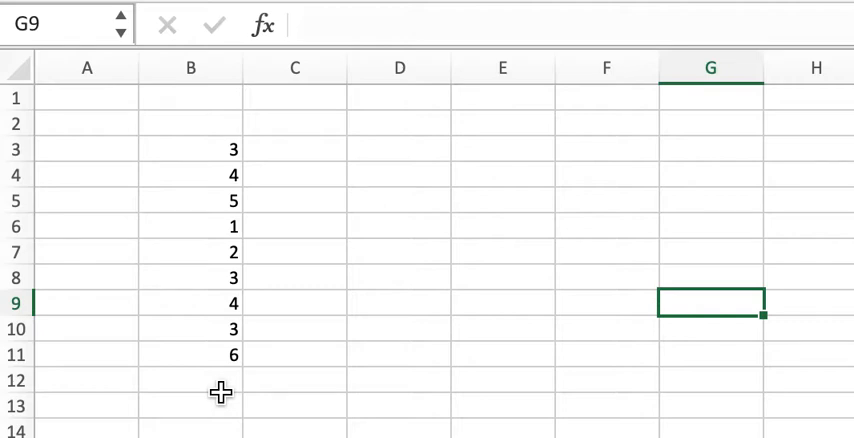
- Enter =MODE(B3:B11) in B12, returning the most frequent value, 3
left_click(192, 380)
type("=")
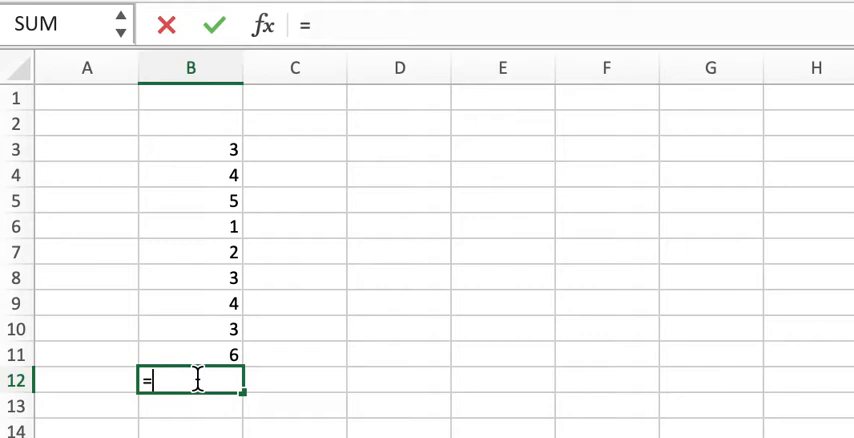
type("MODE(")
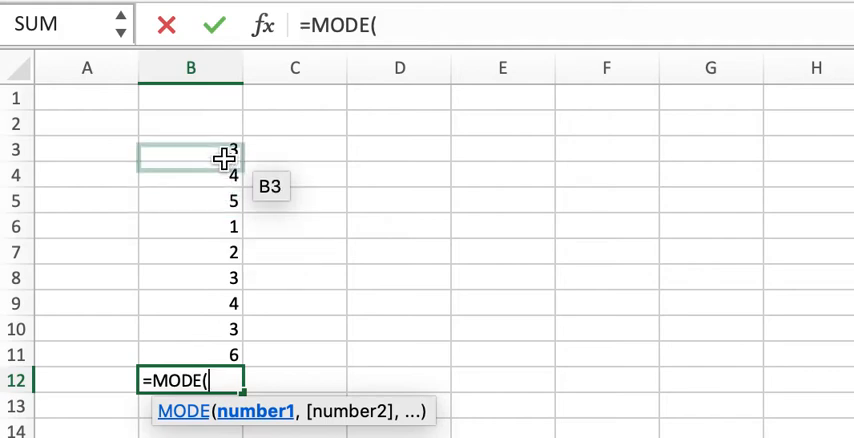
left_click_drag(192, 156, 192, 356)
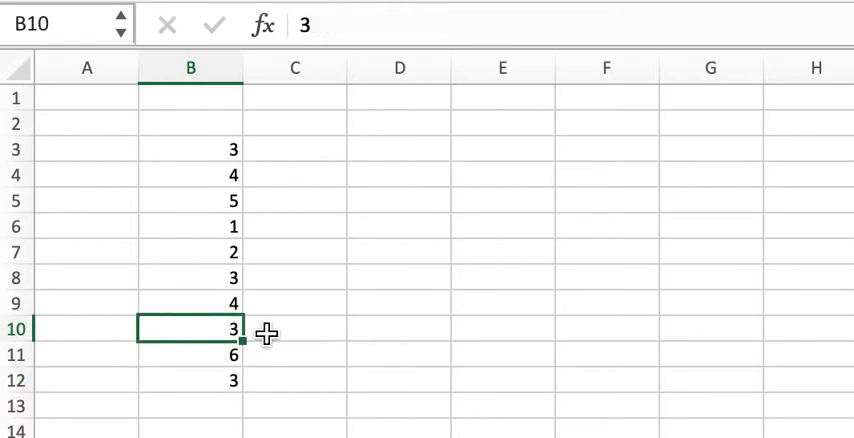
- Change B9, B10 and B11 to 7 so the MODE result in B12 reads 7
type("7")
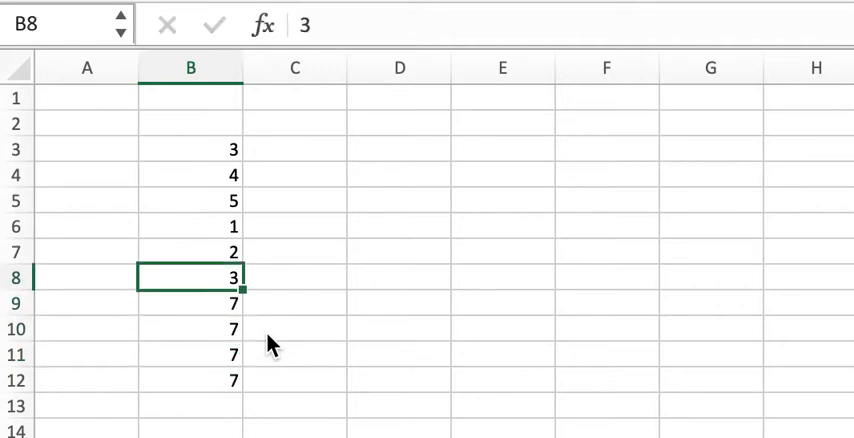
left_click(192, 380)
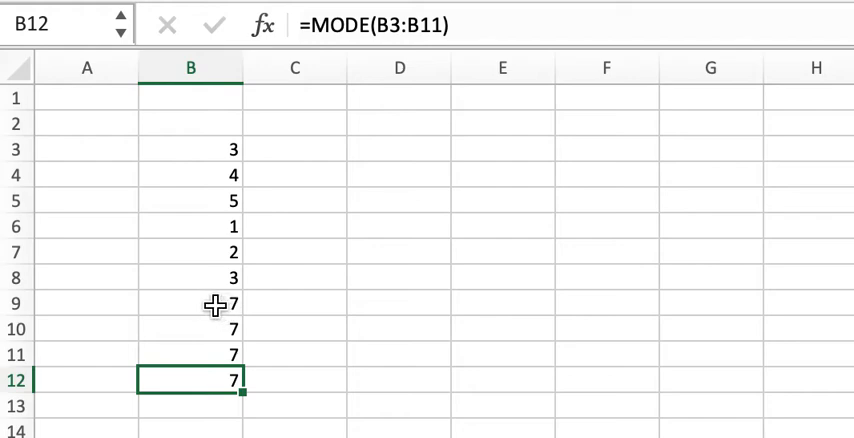
left_click(192, 304)
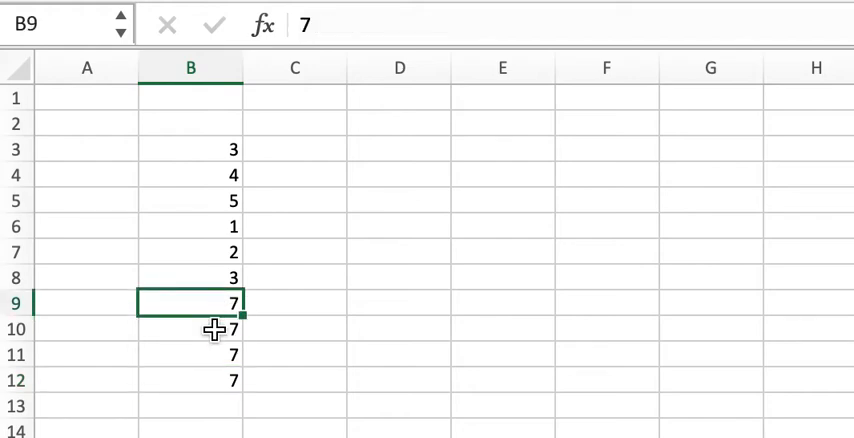
mouse_move(222, 138)
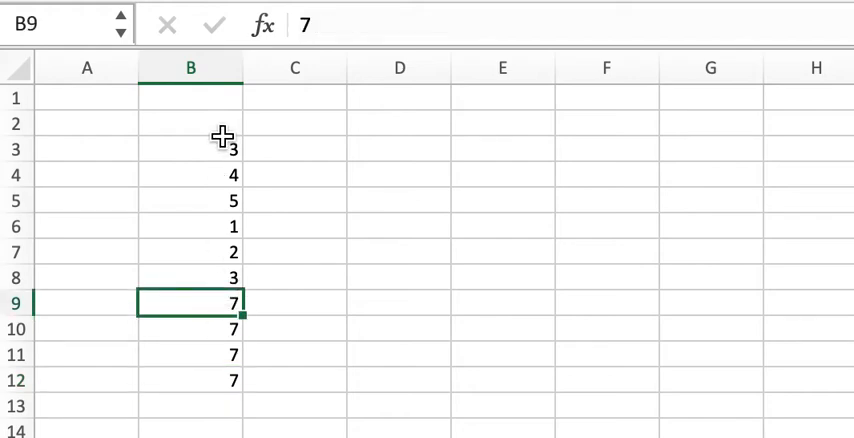